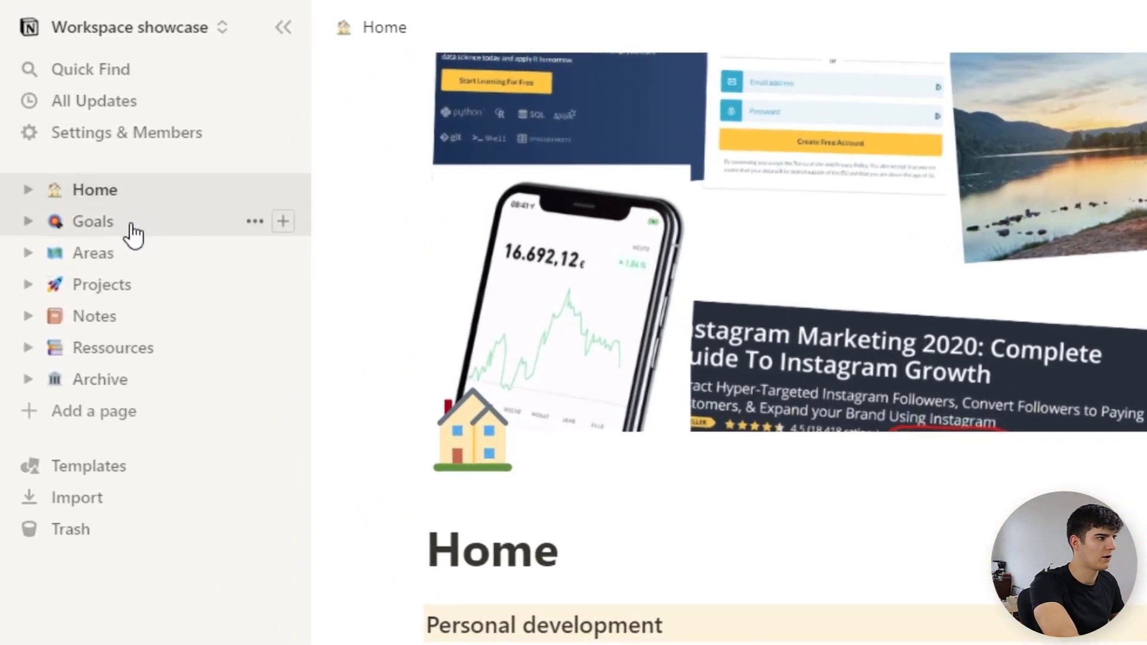
- Switch from Home to the Goals page via the left sidebar
left_click(92, 221)
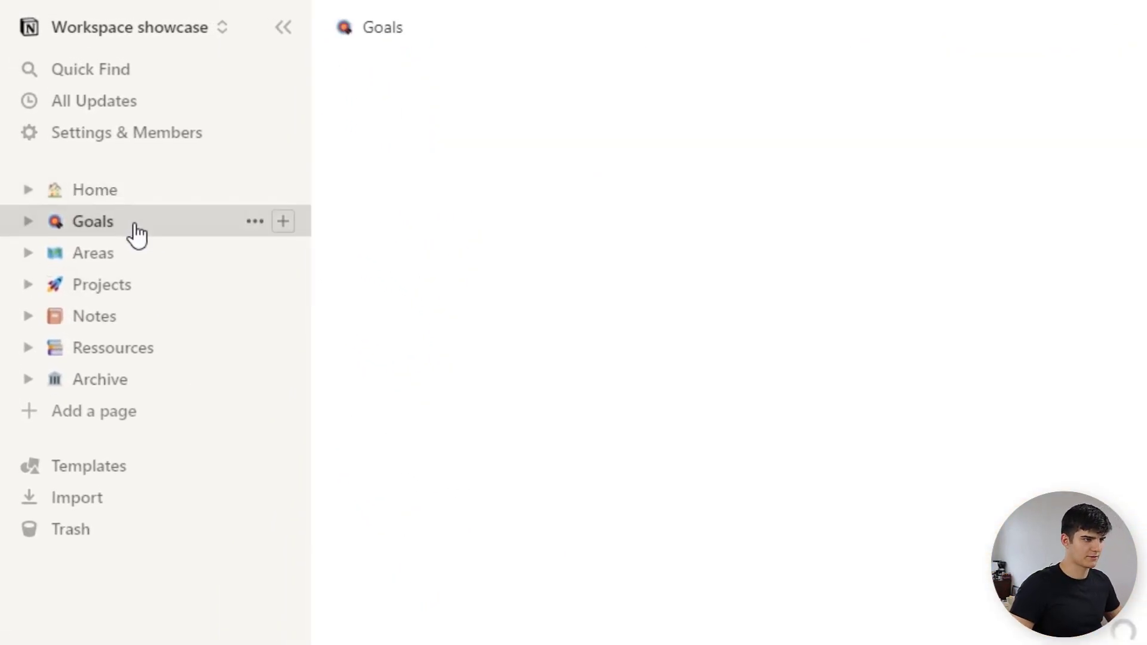
left_click(91, 221)
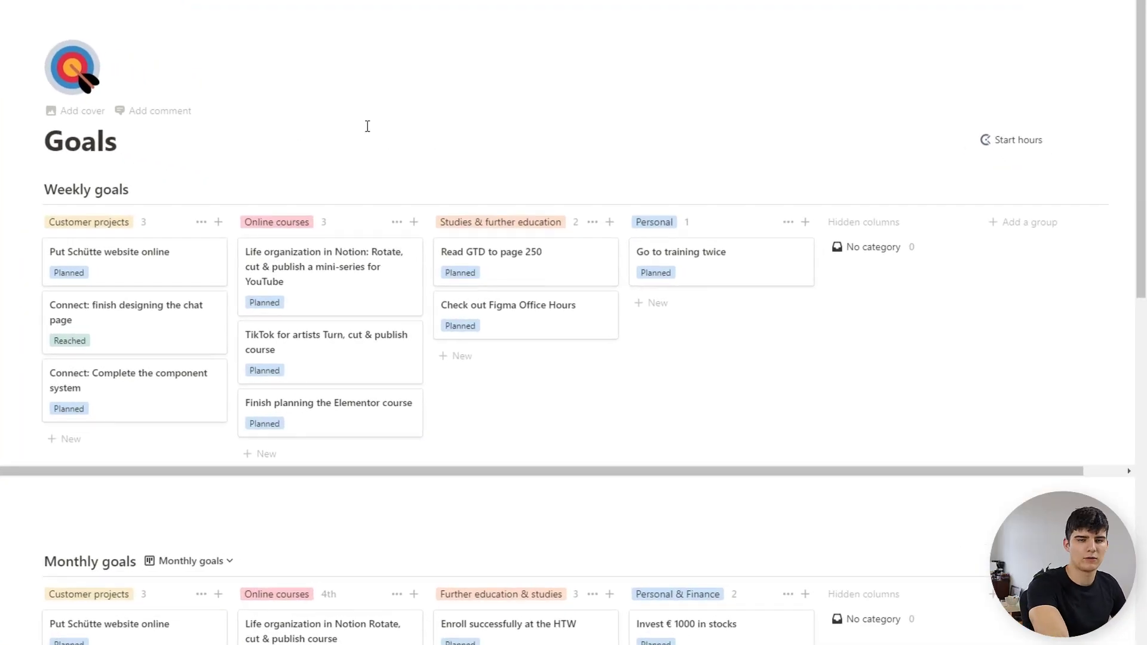
scroll("down", 3)
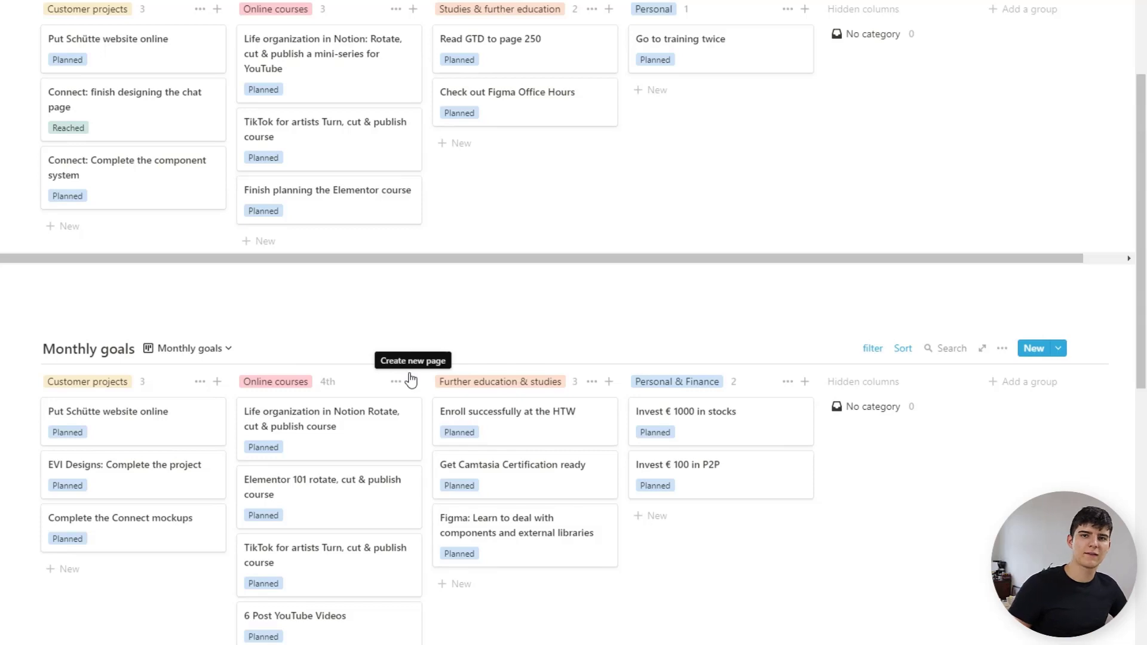
scroll("down", 3)
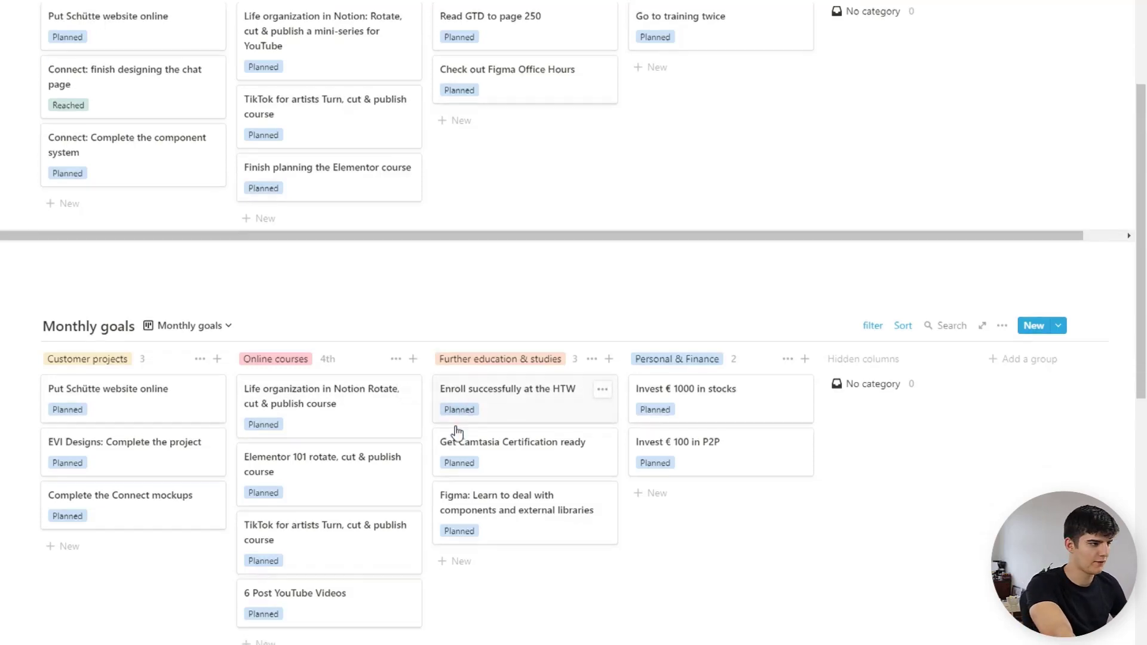
scroll("down", 3)
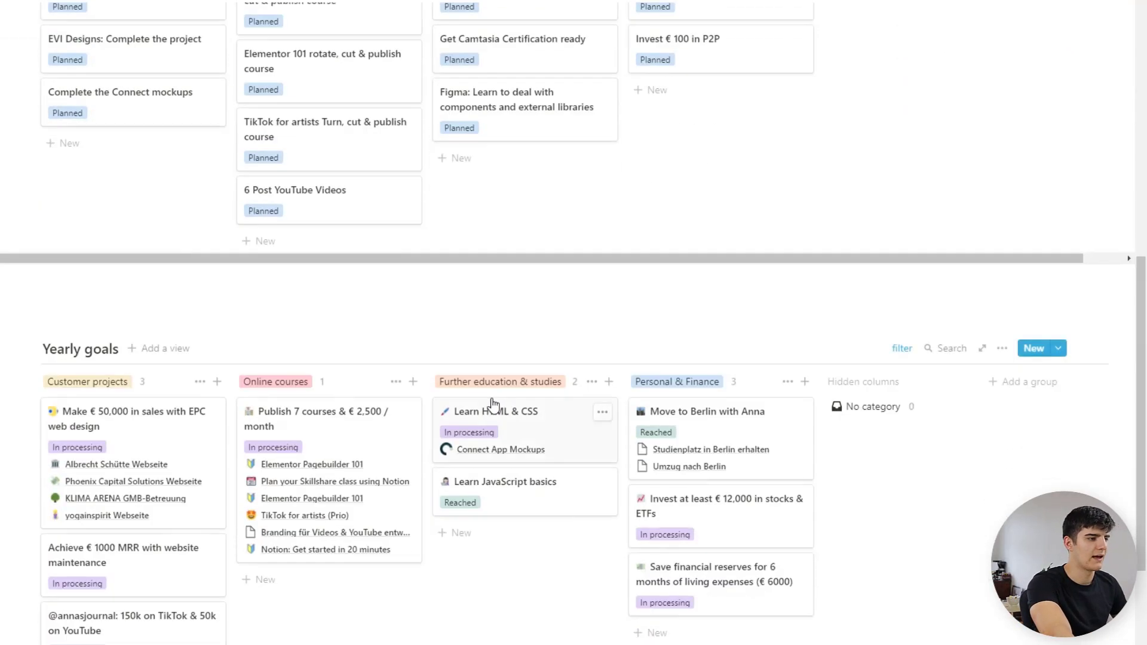
scroll("down", 3)
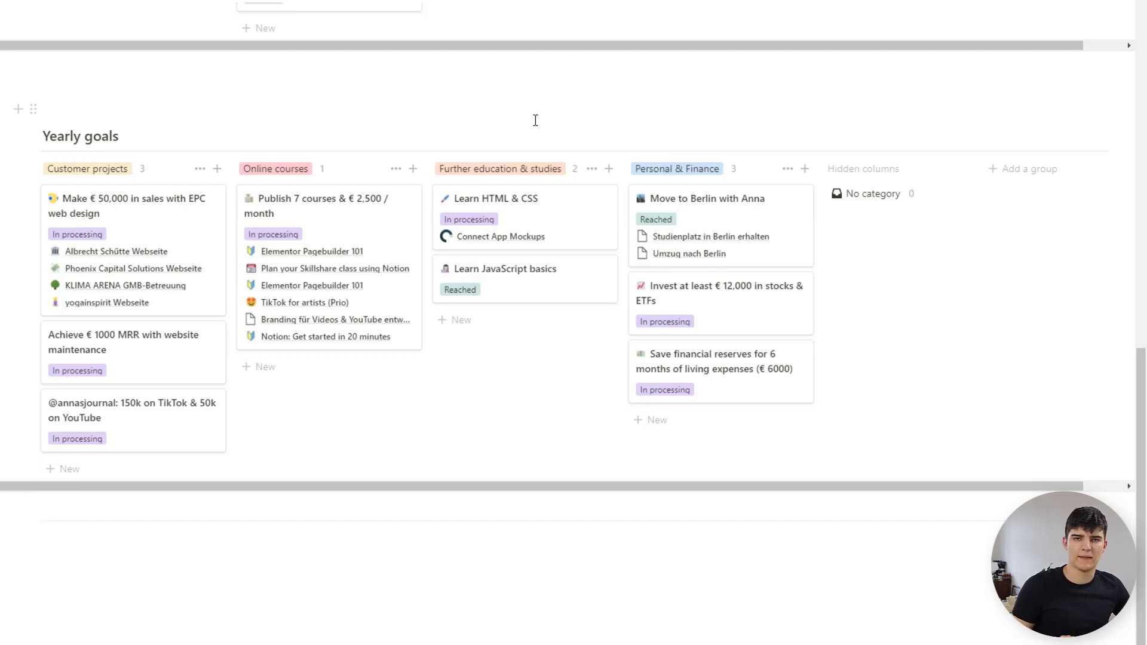
scroll("down", 3)
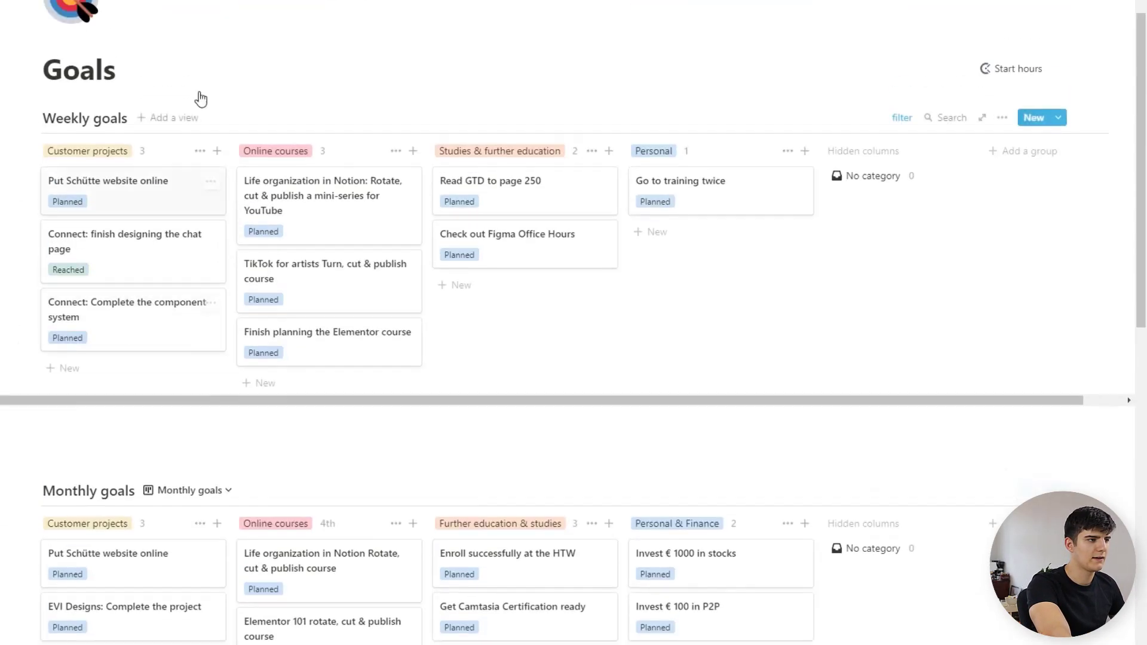
scroll("down", 3)
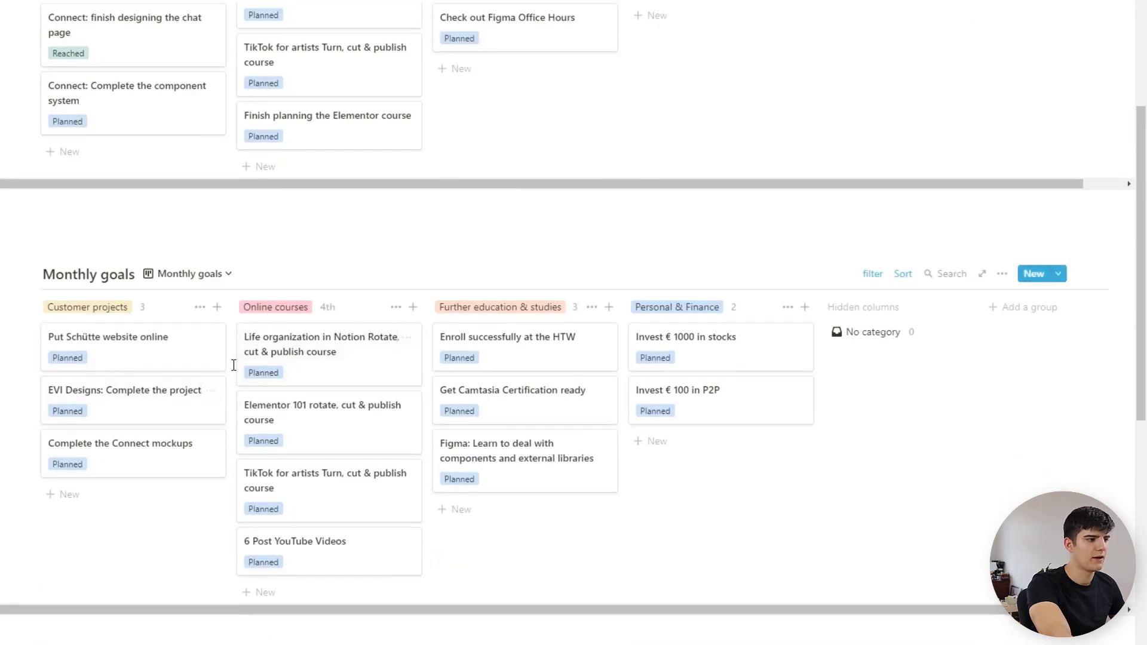
scroll("down", 3)
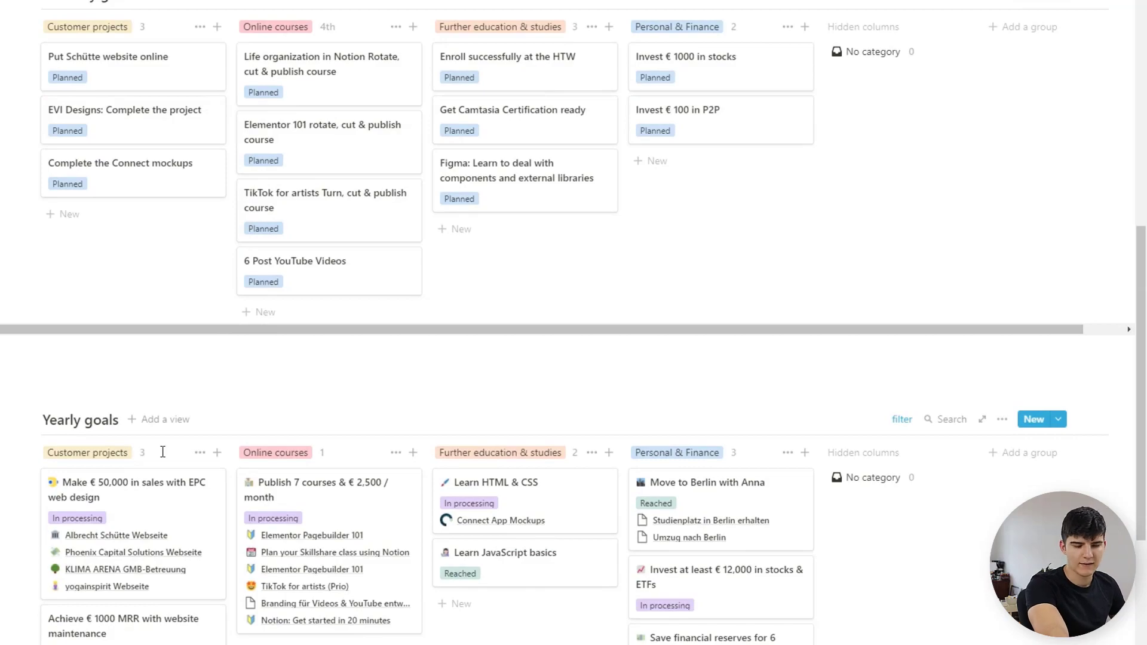
scroll("down", 3)
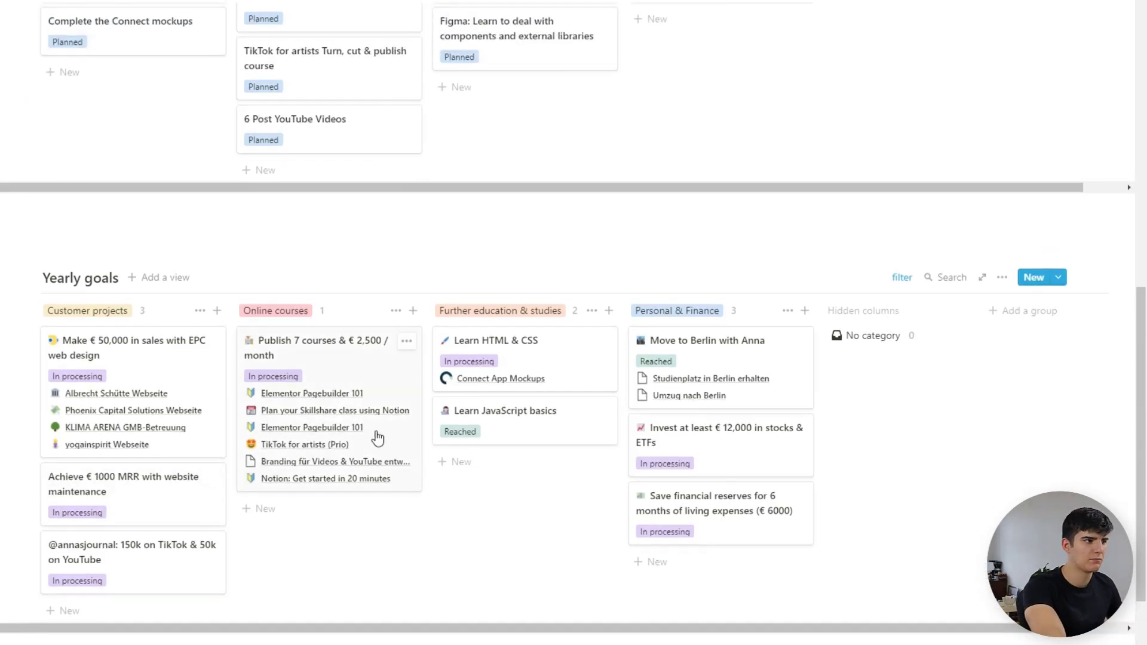
scroll("up", 3)
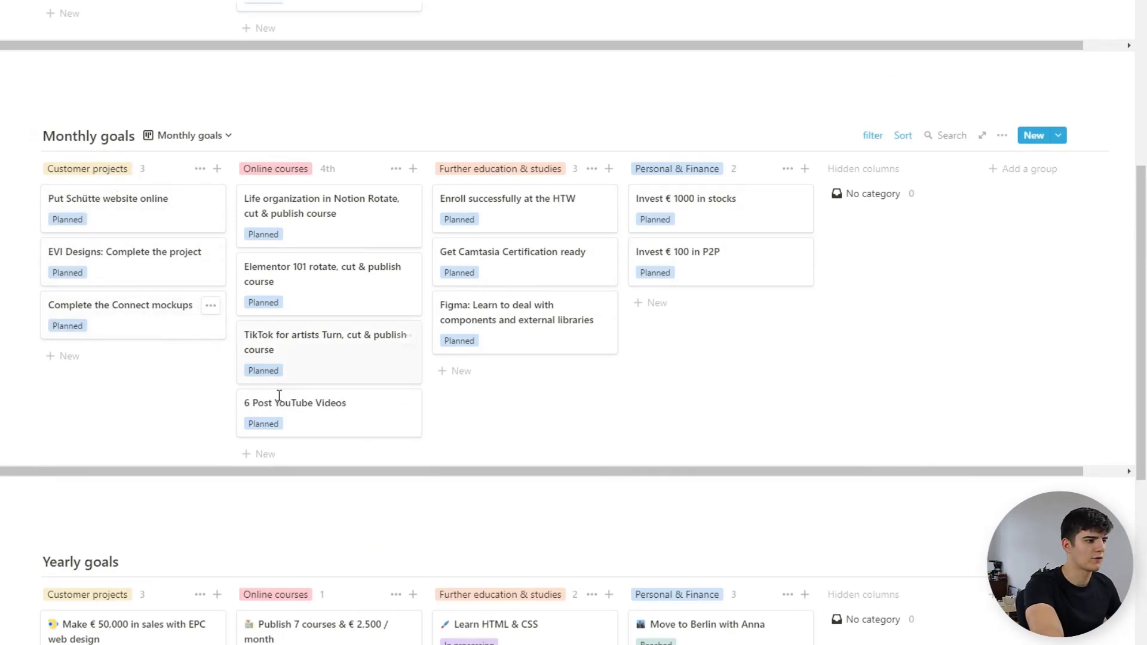
mouse_move(282, 403)
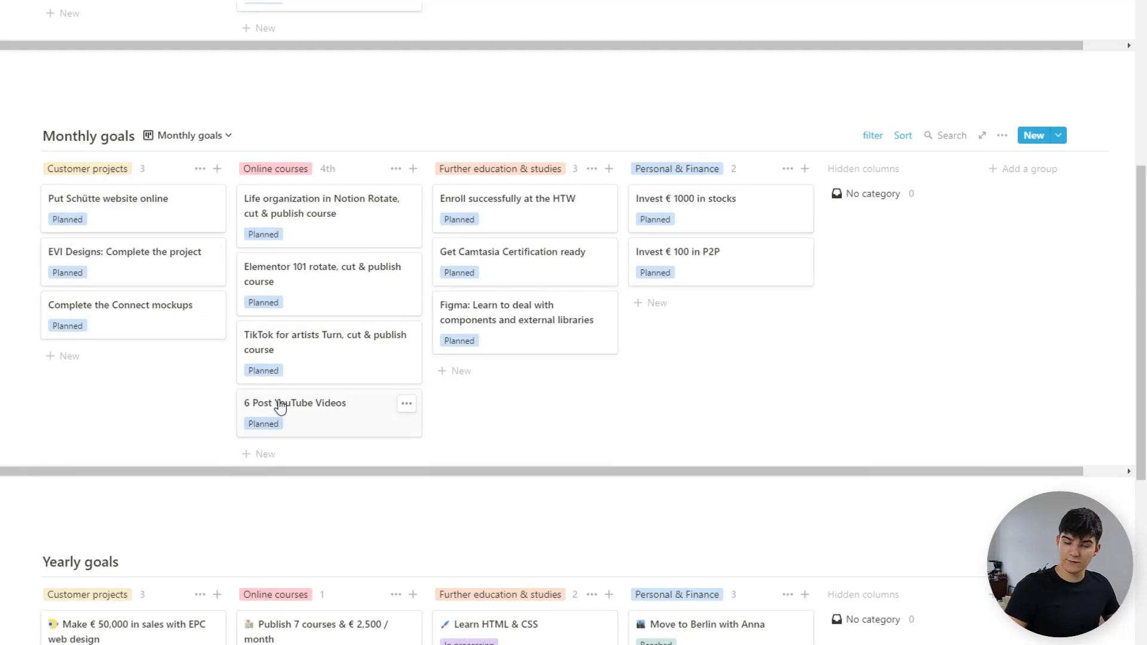
mouse_move(129, 220)
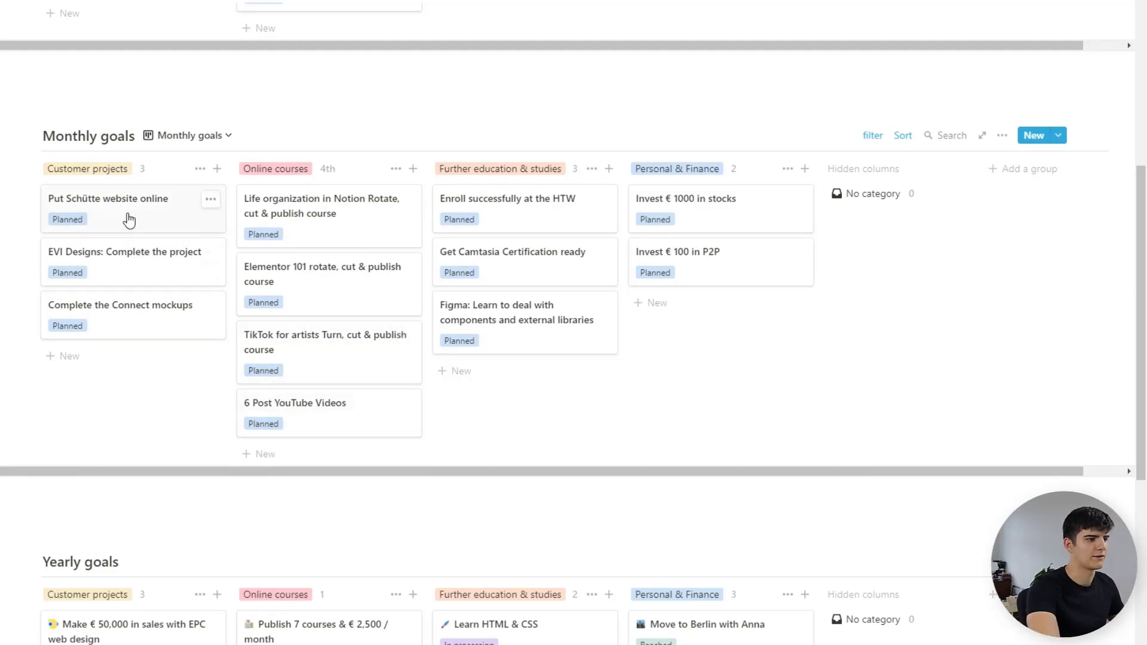
mouse_move(297, 330)
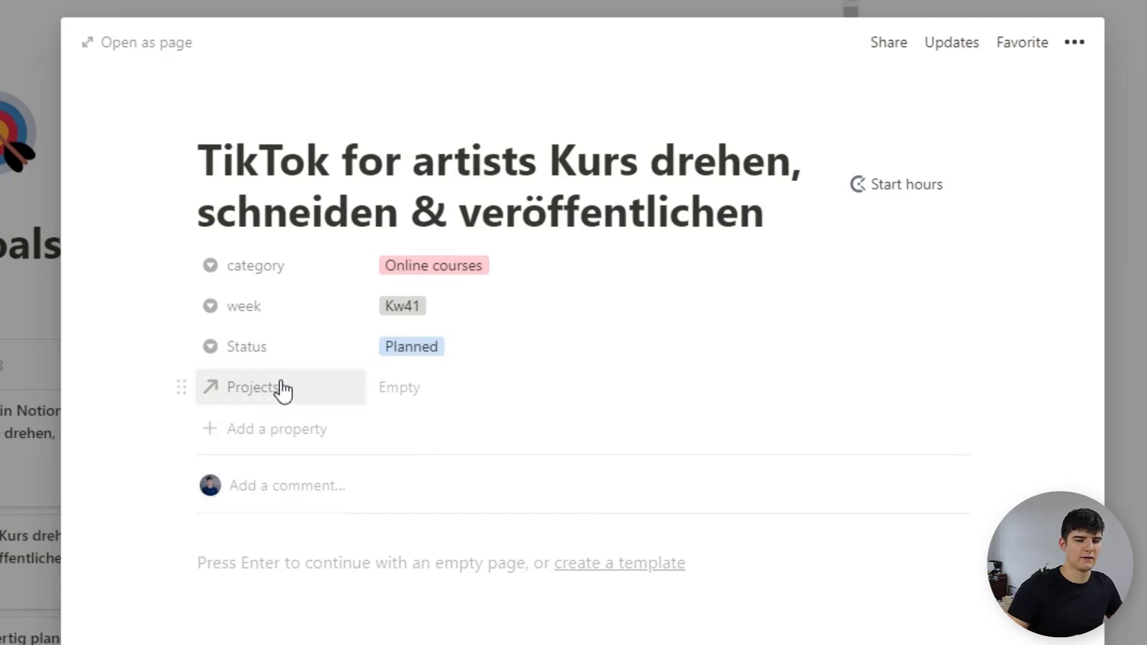
- View the TikTok for artists goal card's category, week, status and empty Project relation
left_click(764, 213)
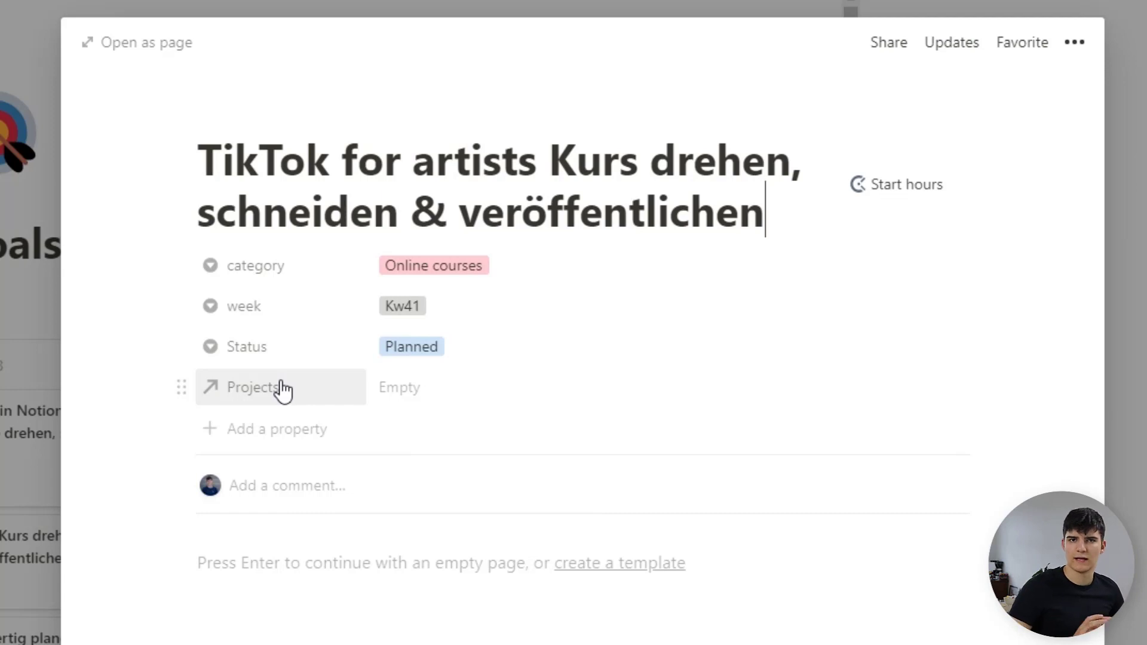